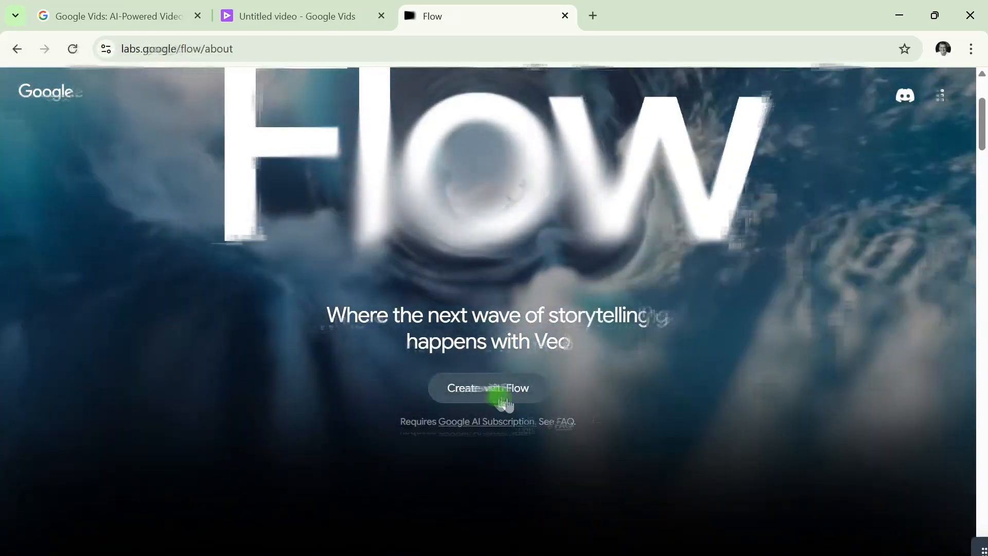
# - Open Flow's project gallery and show the account panel with the 340 AI credit balance
pyautogui.click(487, 388)
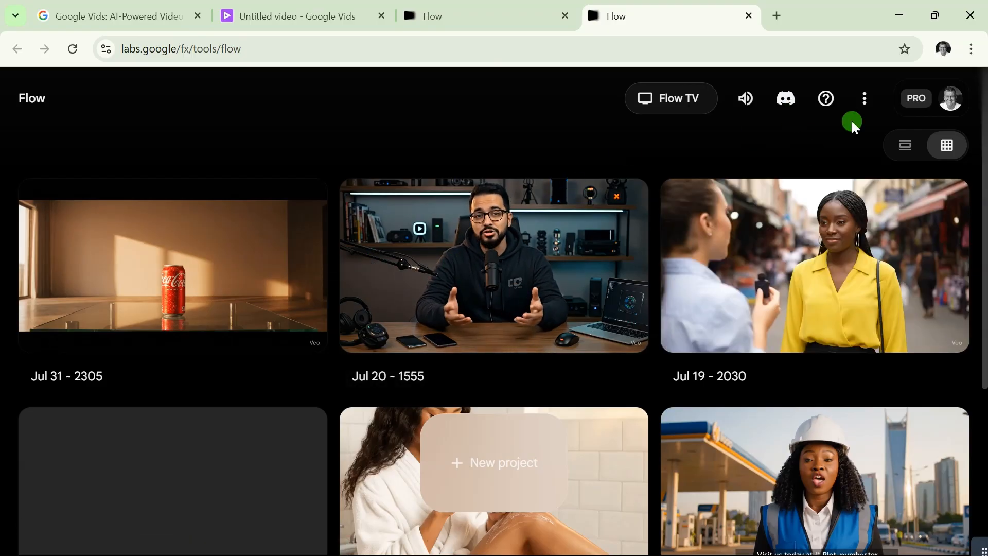
pyautogui.click(951, 97)
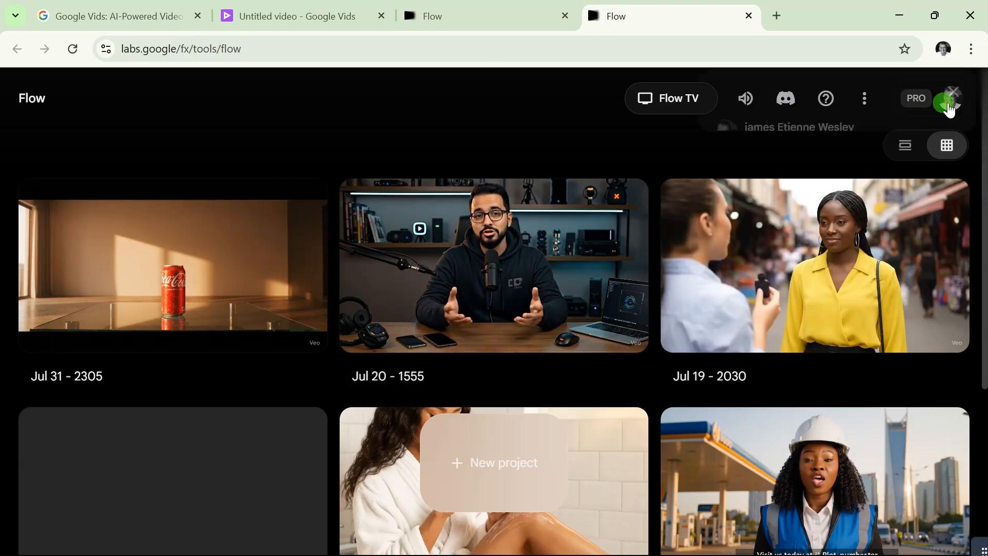
pyautogui.click(947, 99)
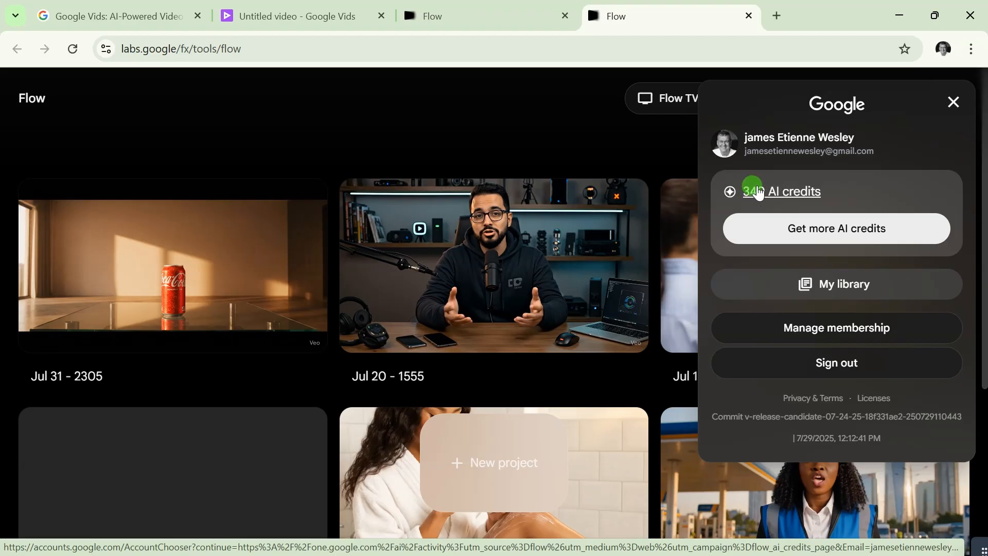
pyautogui.moveTo(809, 167)
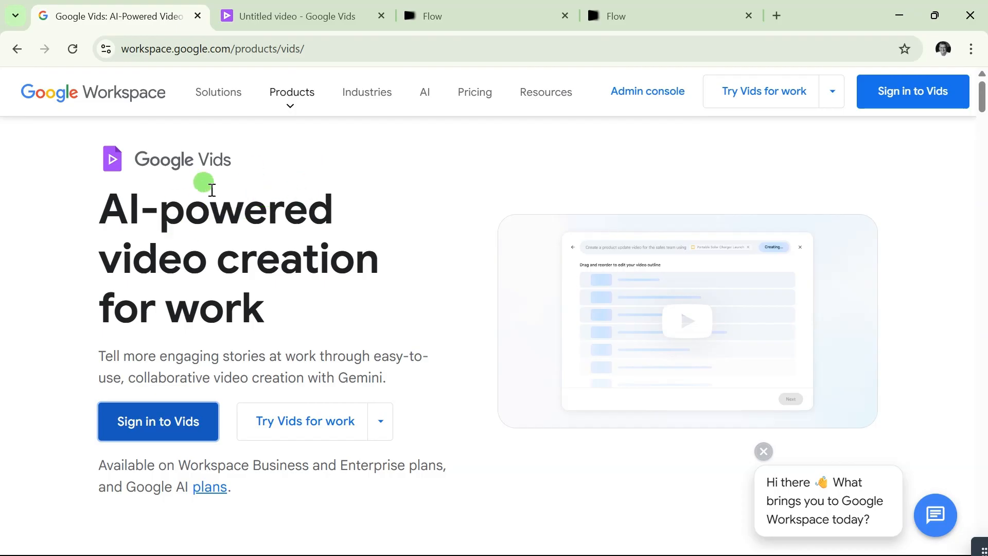
pyautogui.moveTo(385, 248)
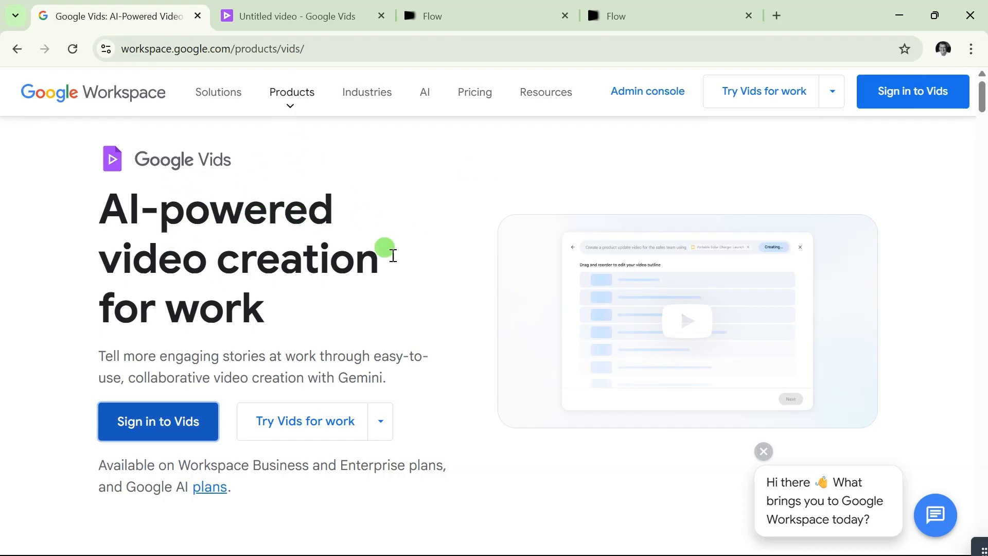
pyautogui.moveTo(228, 279)
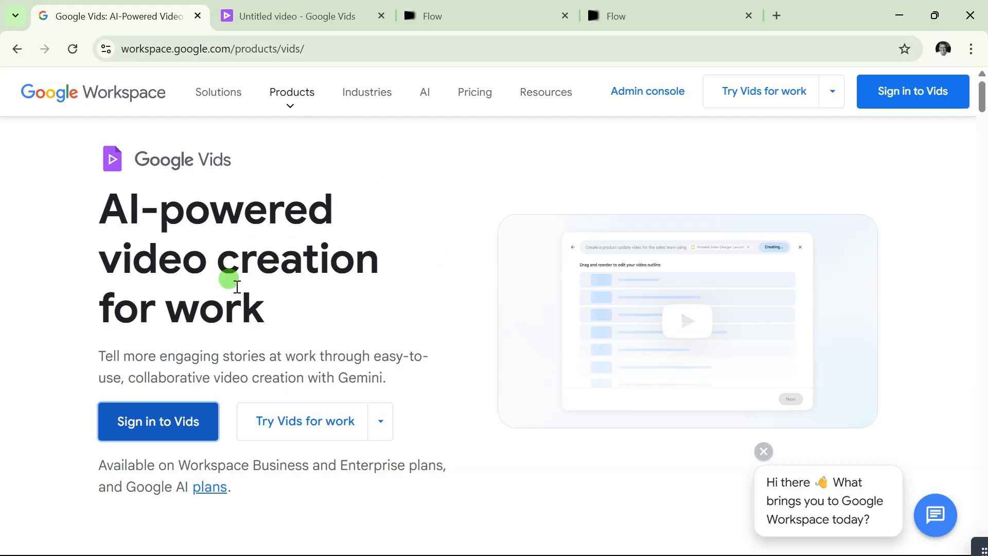
pyautogui.scroll(-3)
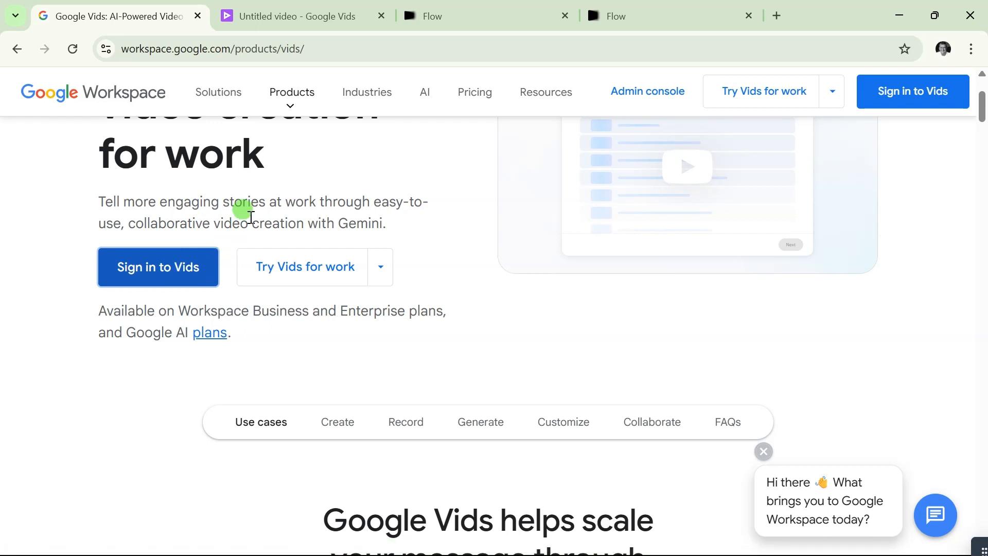
pyautogui.moveTo(306, 187)
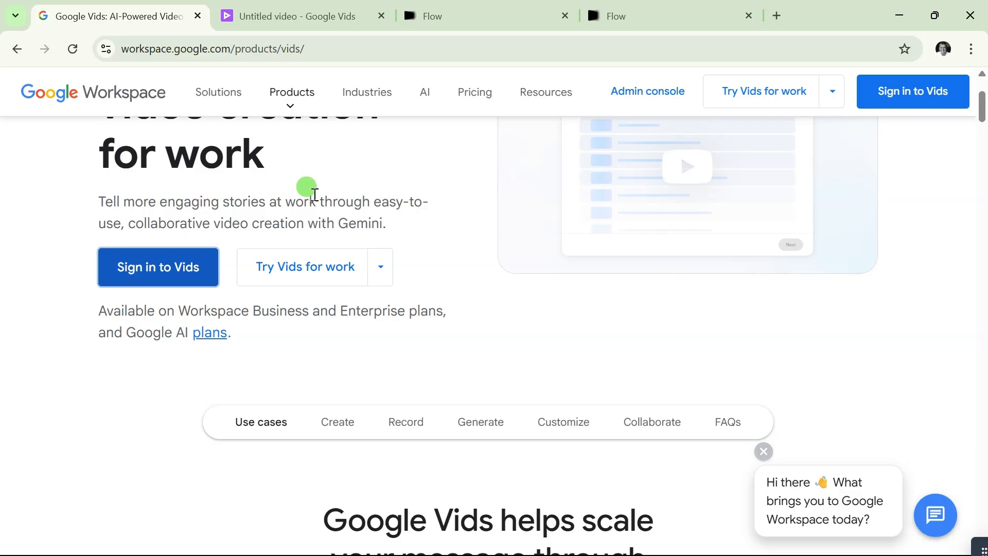
pyautogui.click(297, 16)
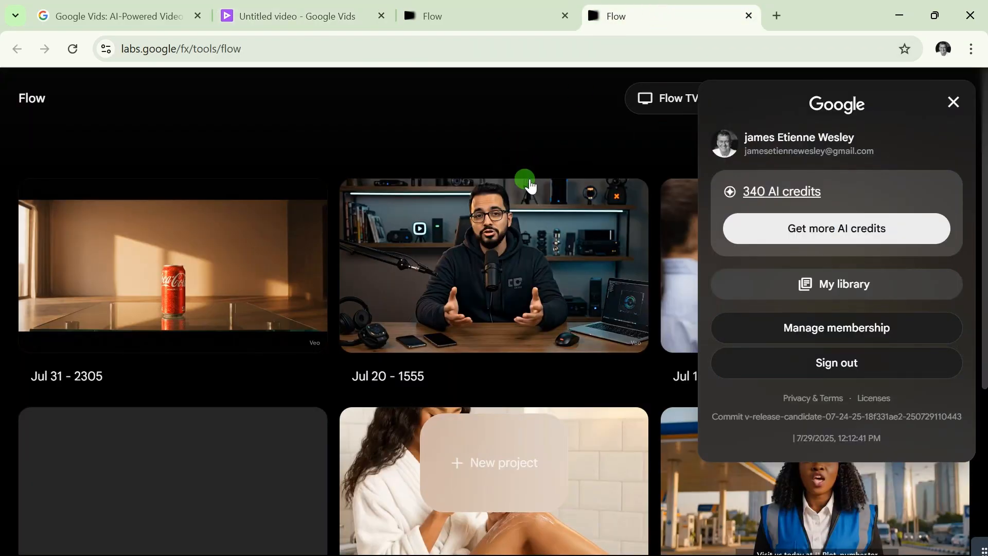
# - Switch to the 'Untitled video' tab and dismiss the start-options dialog
pyautogui.click(296, 16)
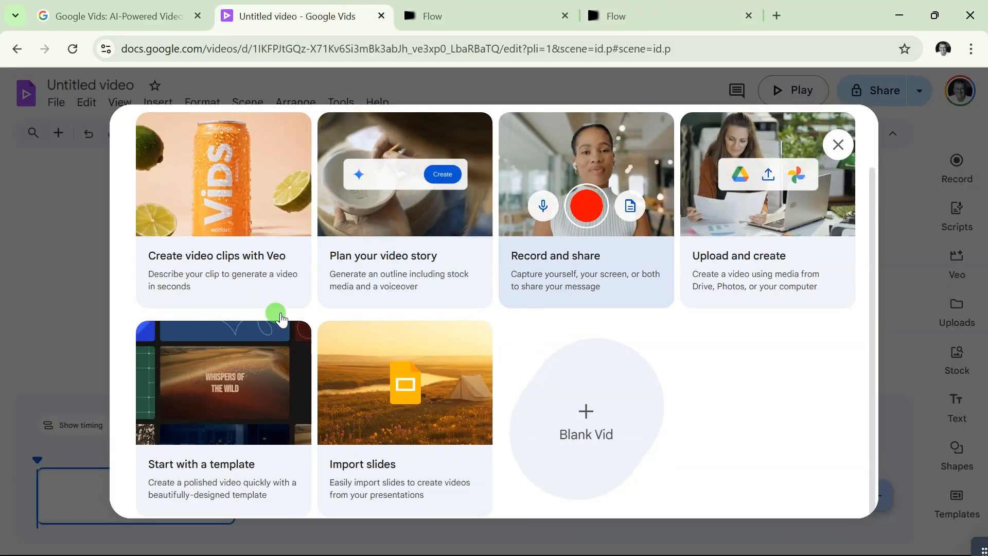
pyautogui.click(837, 144)
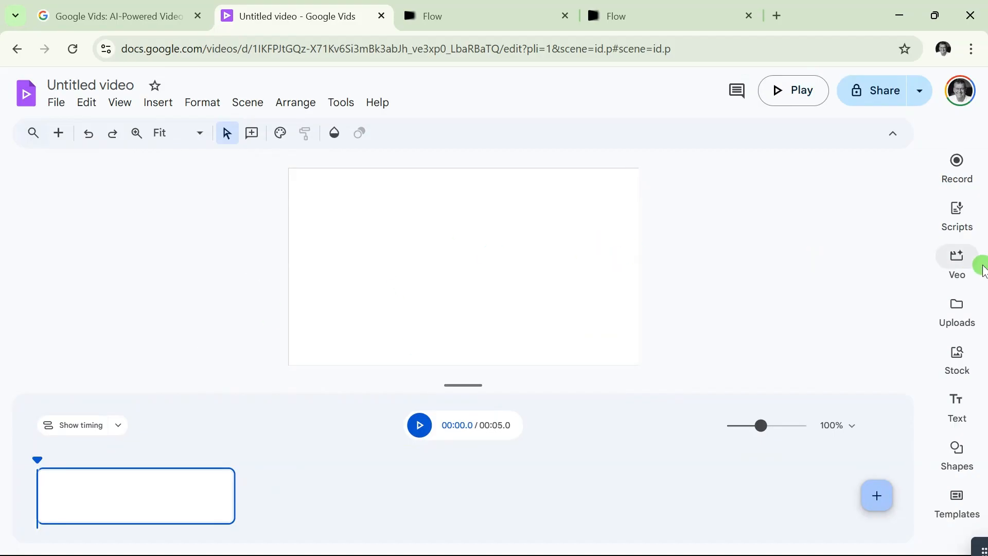
pyautogui.moveTo(957, 256)
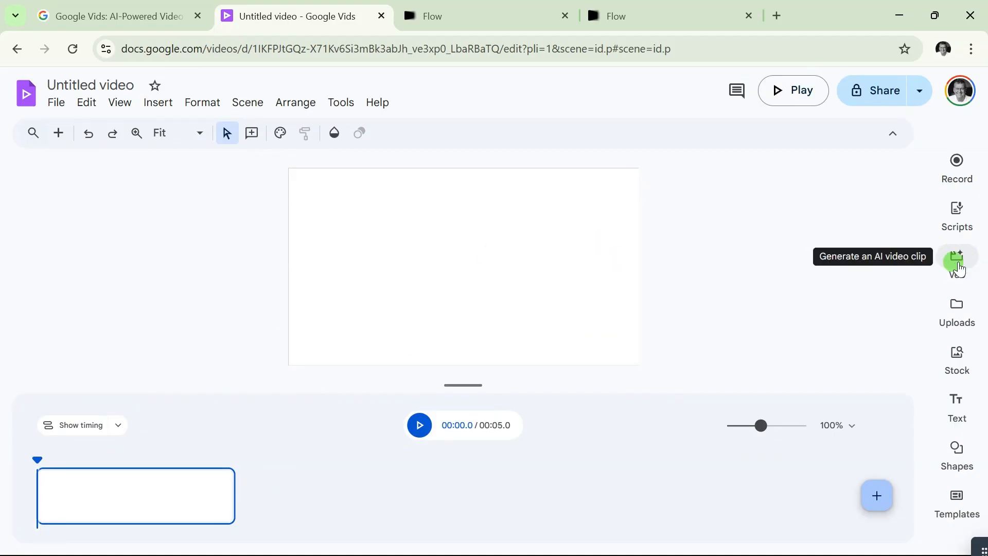
pyautogui.moveTo(958, 268)
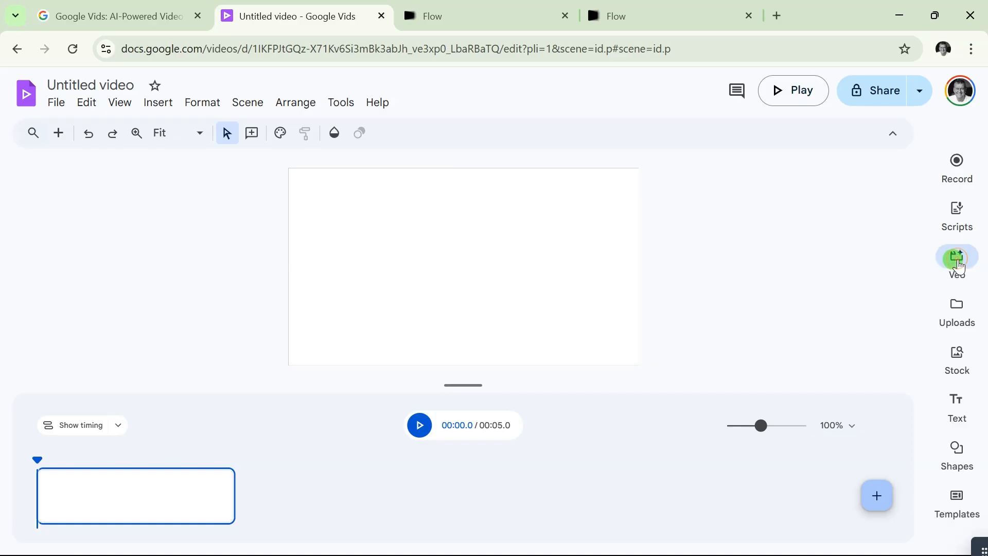
# - Generate an 8-second Veo clip from a prompt of sunbeams through a misty Amazon canopy
pyautogui.click(956, 256)
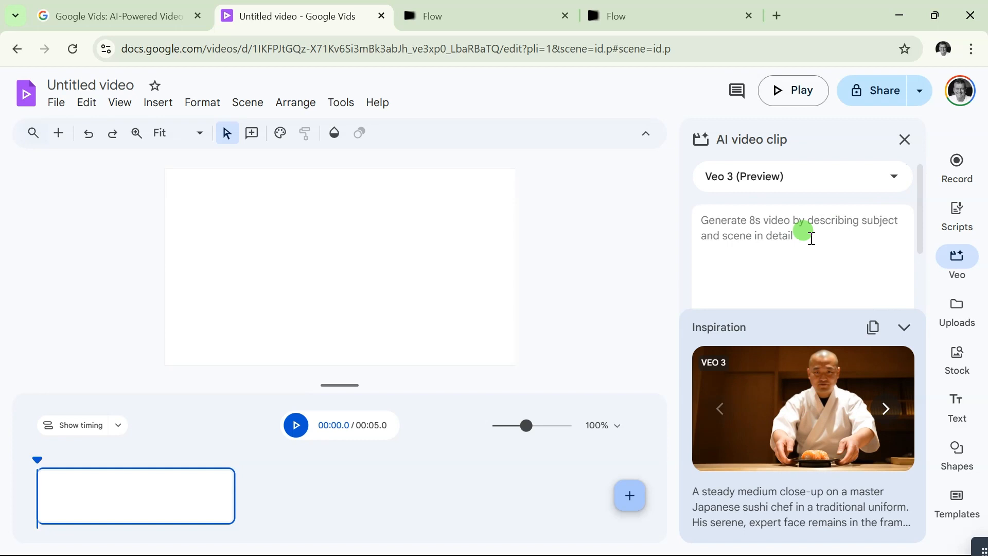
pyautogui.click(801, 177)
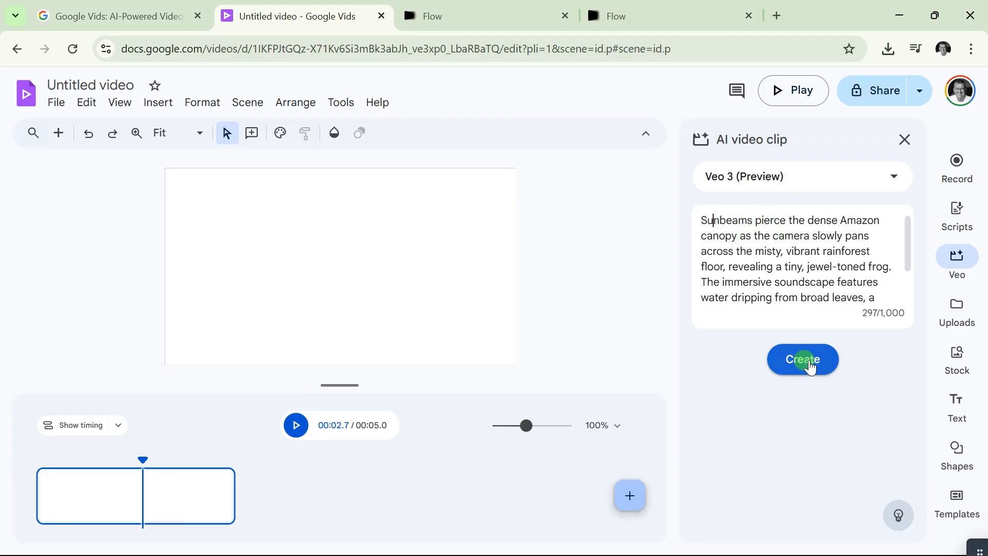
pyautogui.click(802, 359)
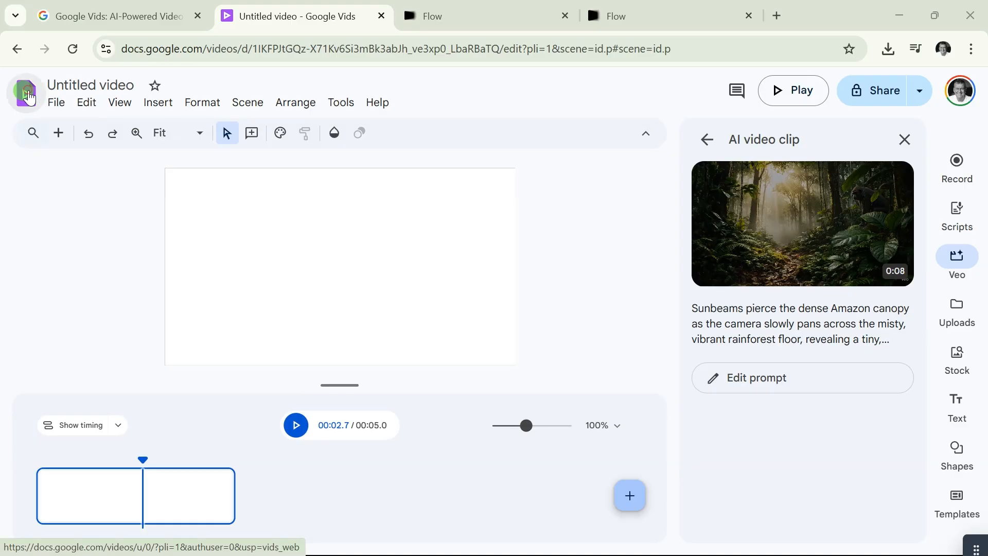
# - Open the Vids home page in a new tab, start a blank video, and open Veo
pyautogui.rightClick(26, 92)
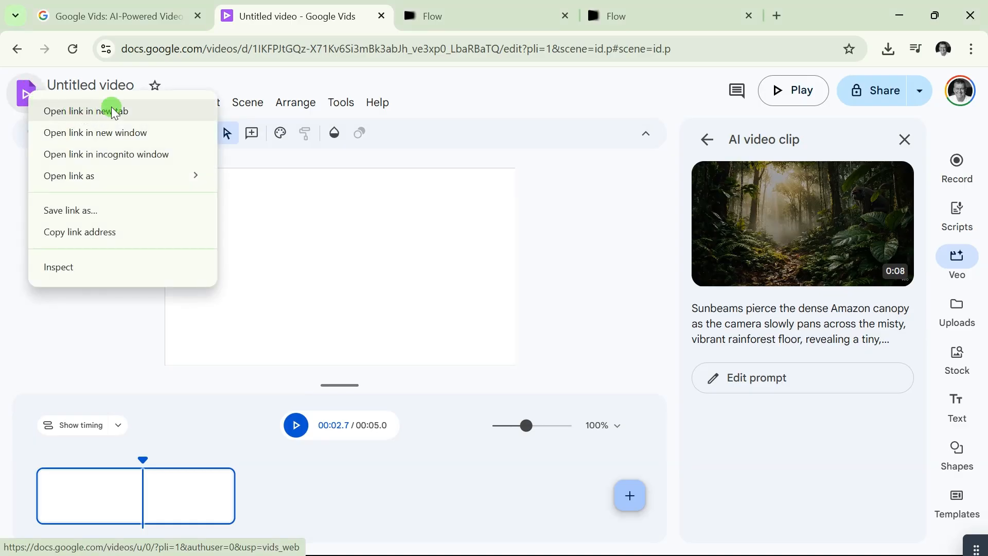
pyautogui.click(85, 112)
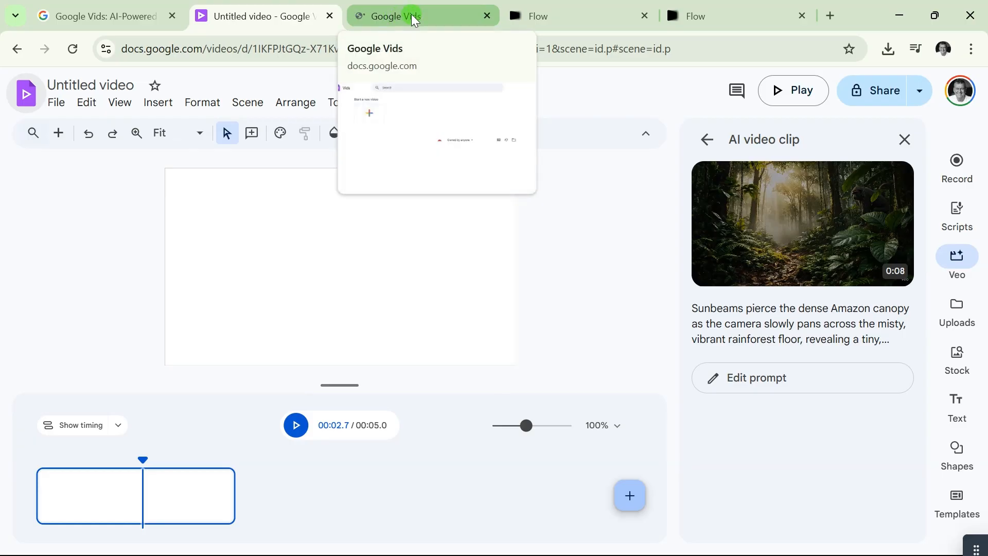
pyautogui.click(413, 16)
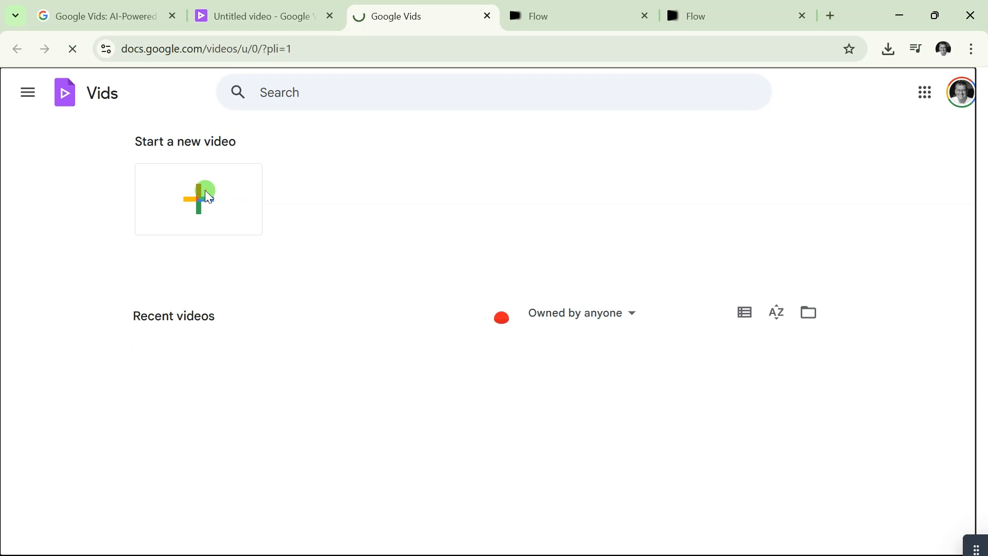
pyautogui.click(198, 199)
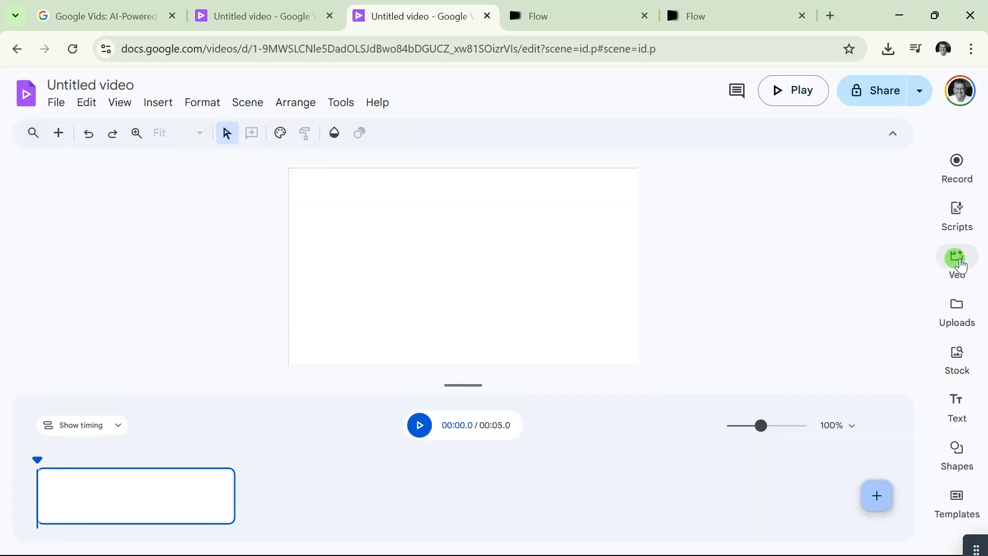
pyautogui.click(957, 259)
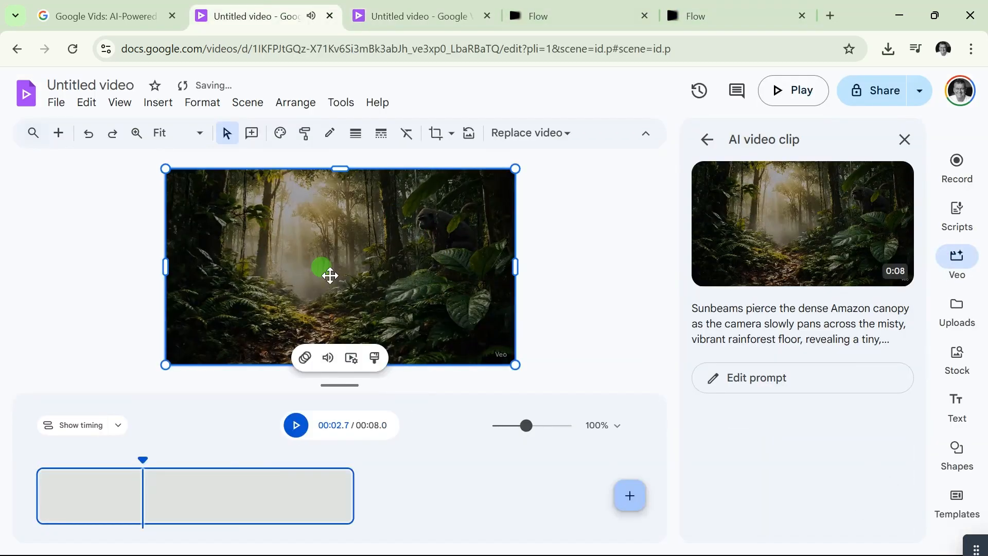
# - Export the rainforest video to Drive from the Share dropdown
pyautogui.click(294, 425)
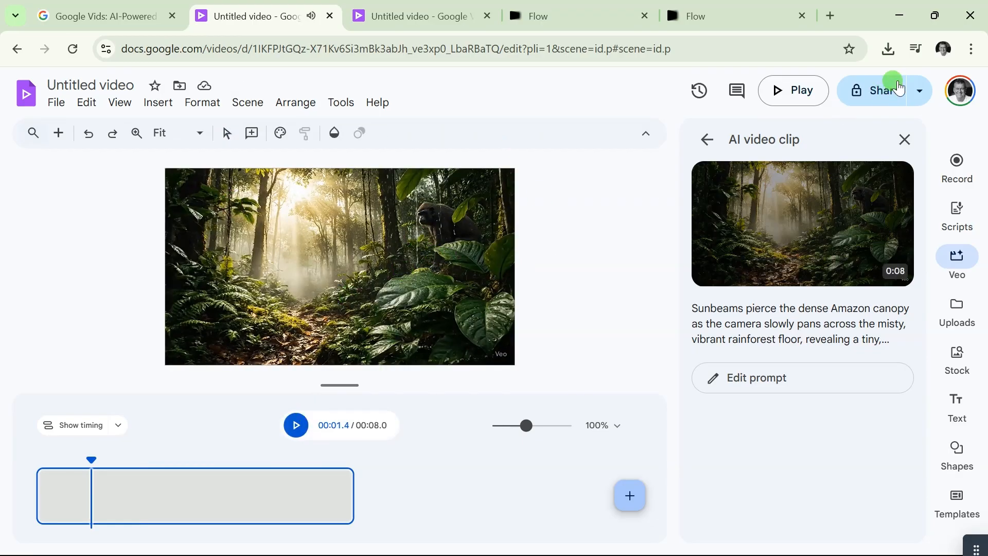
pyautogui.moveTo(920, 96)
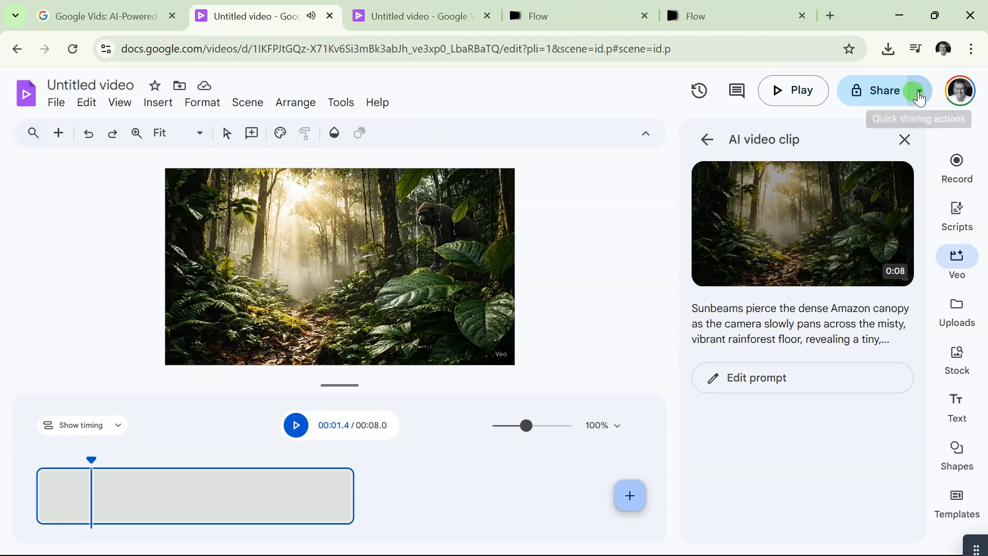
pyautogui.click(920, 91)
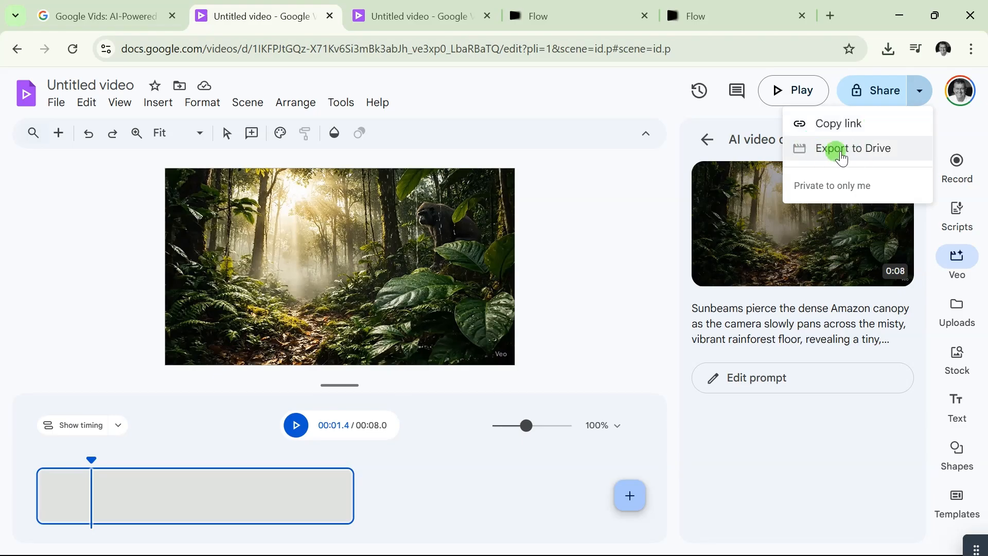
pyautogui.click(853, 148)
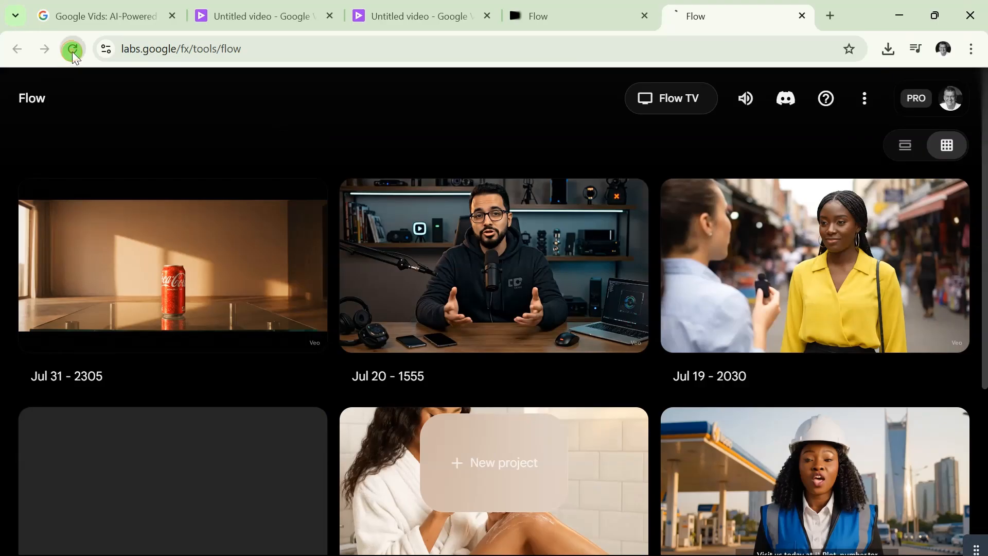
# - Reload Flow to check the 340 remaining AI credits, then close the credits panel
pyautogui.click(72, 48)
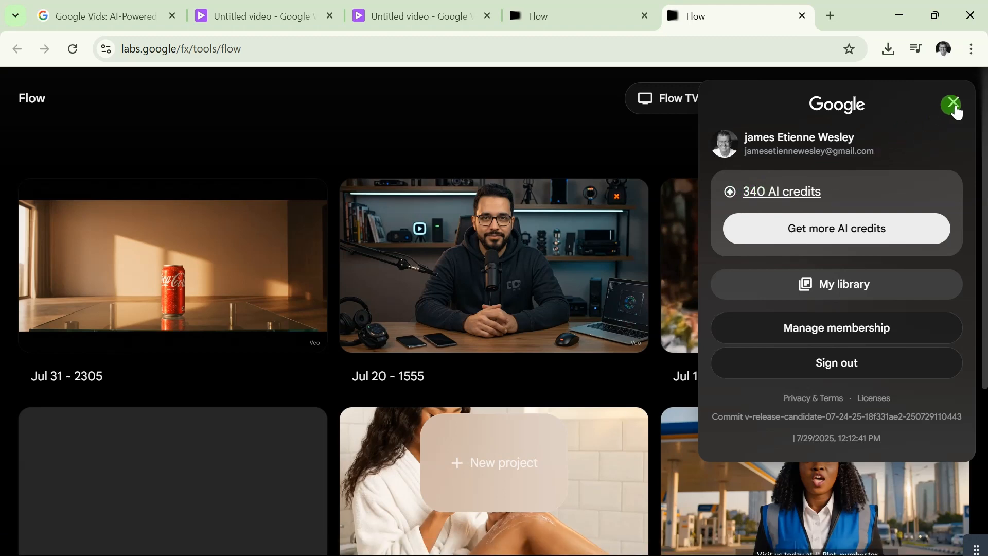
pyautogui.click(952, 102)
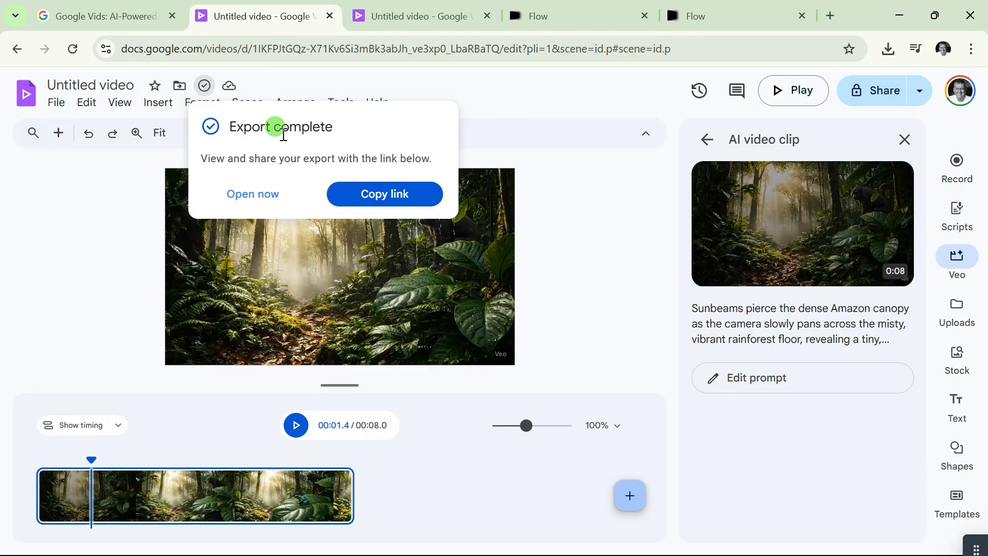
pyautogui.moveTo(278, 140)
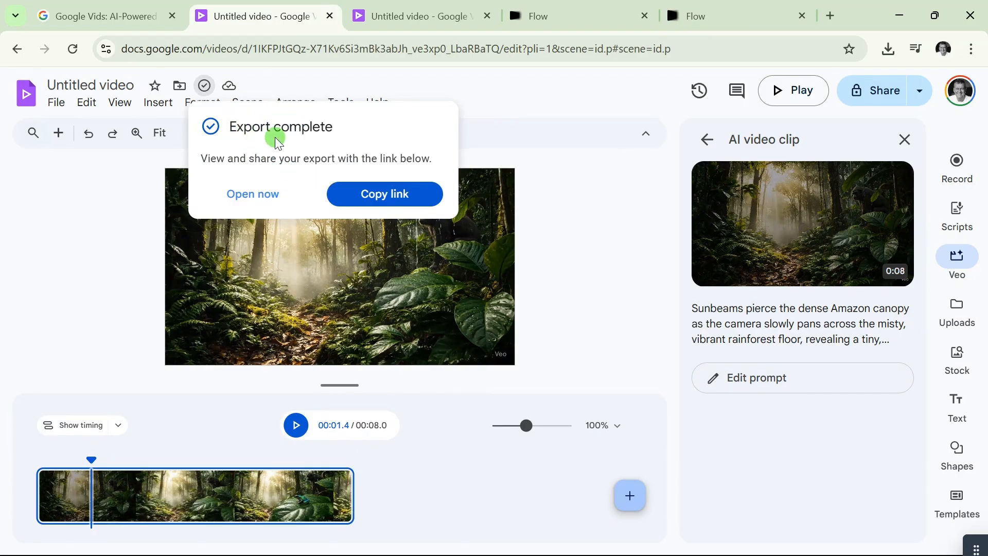
# - Open the exported rainforest video in Drive from the Export complete popup
pyautogui.click(252, 194)
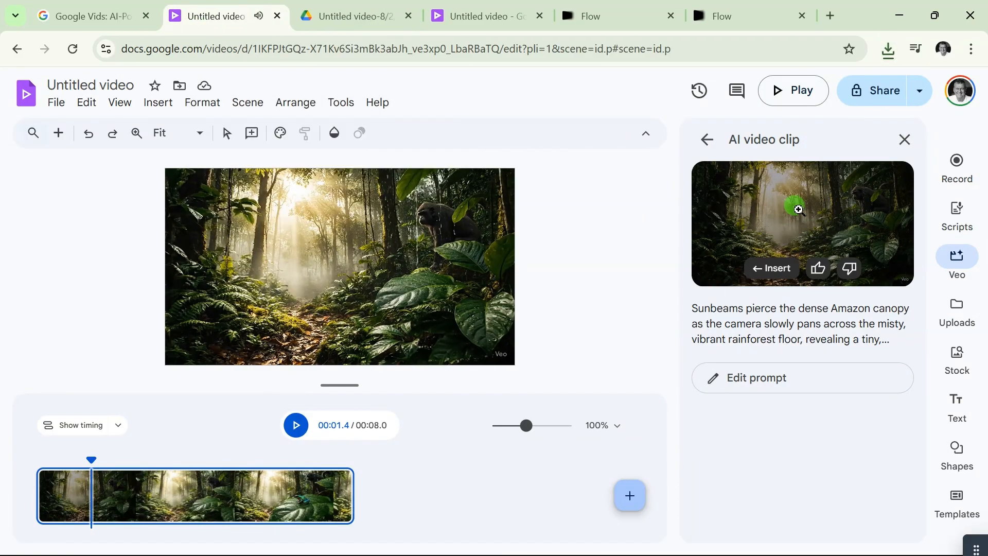
# - Save the generated clip to Downloads as video.mp4
pyautogui.rightClick(802, 223)
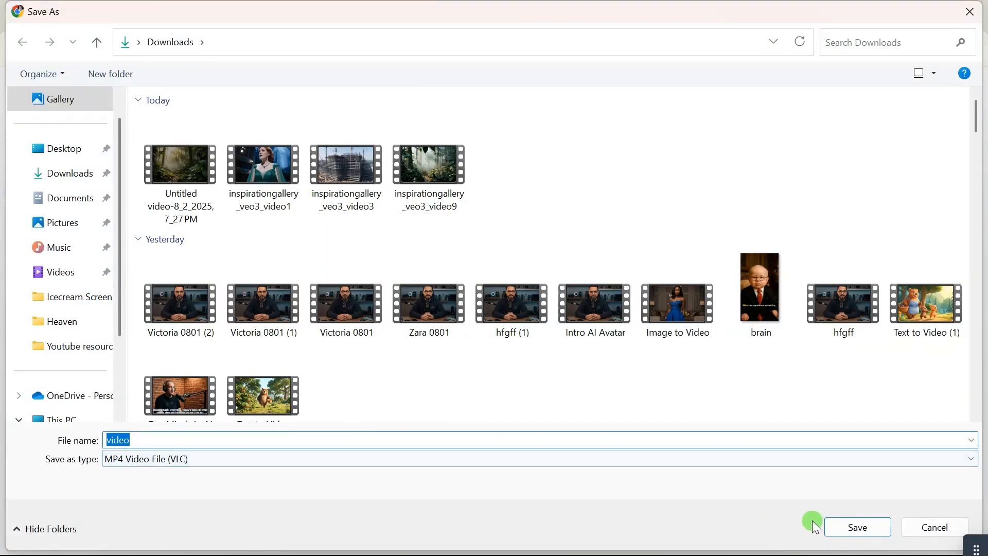
pyautogui.click(856, 527)
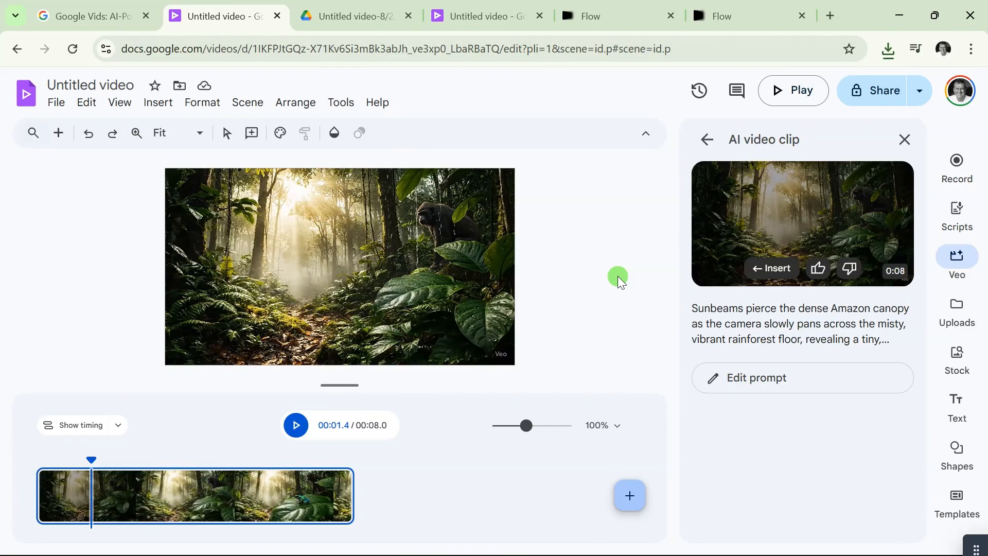
pyautogui.moveTo(619, 298)
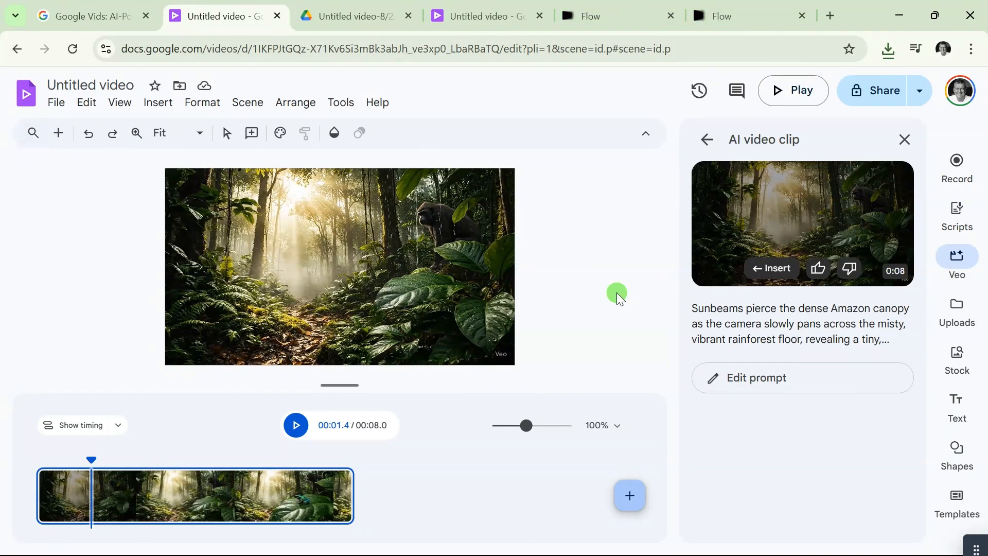